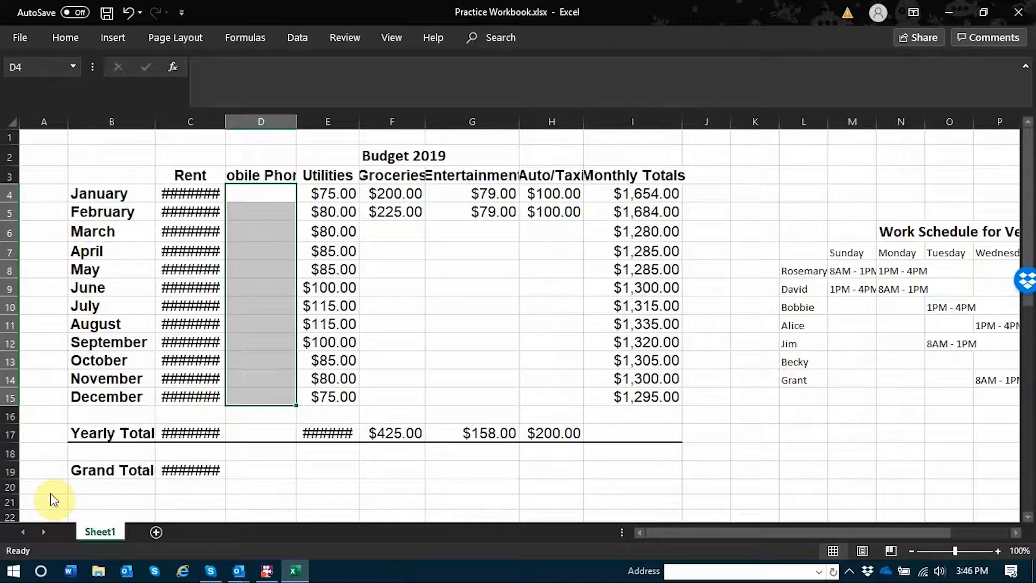
- Open Format Cells on the Mobile Phone cells showing Currency with two decimals
key(ctrl+1)
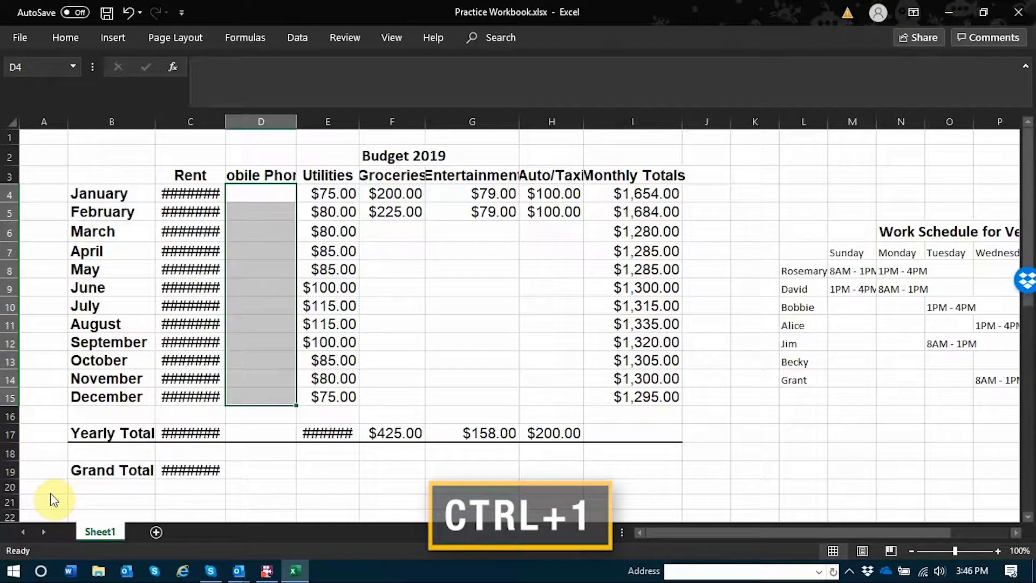
key(ctrl+1)
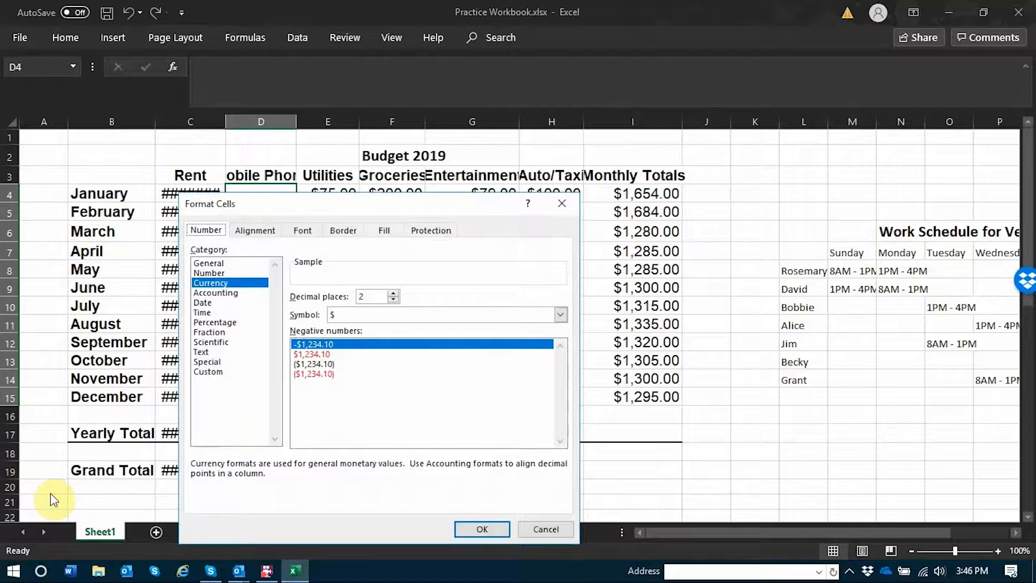
key(tab)
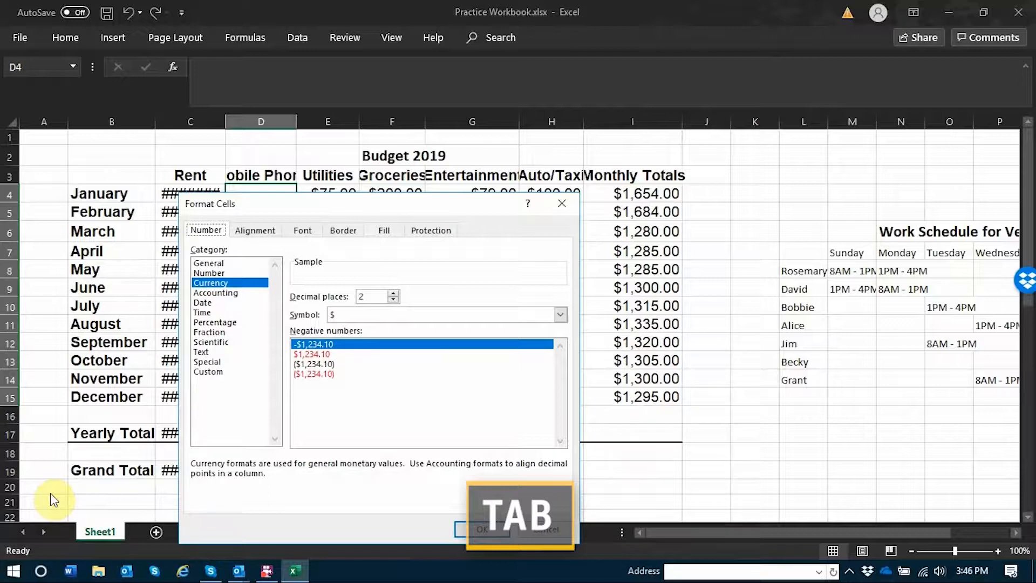
key(Tab)
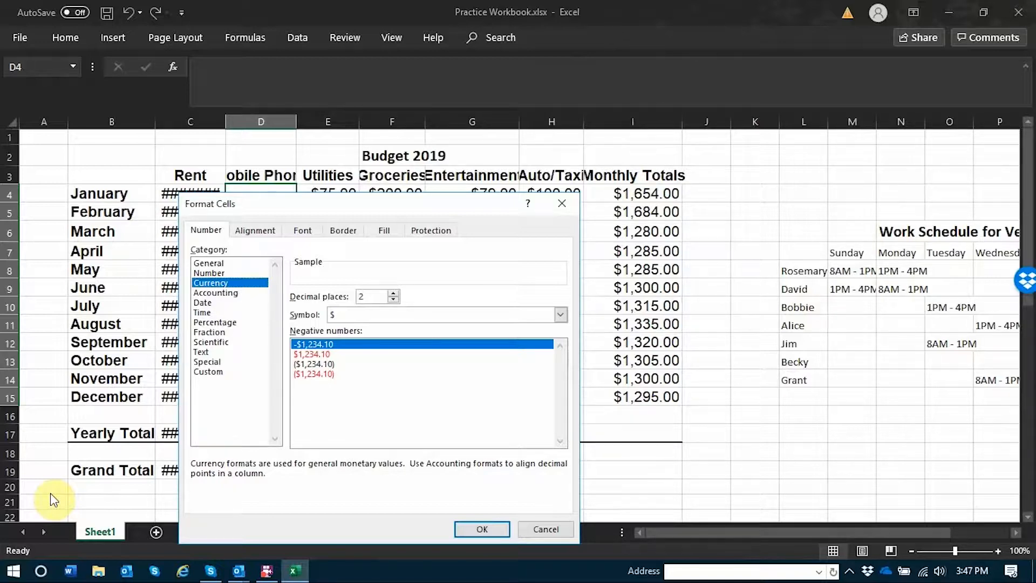
click(209, 273)
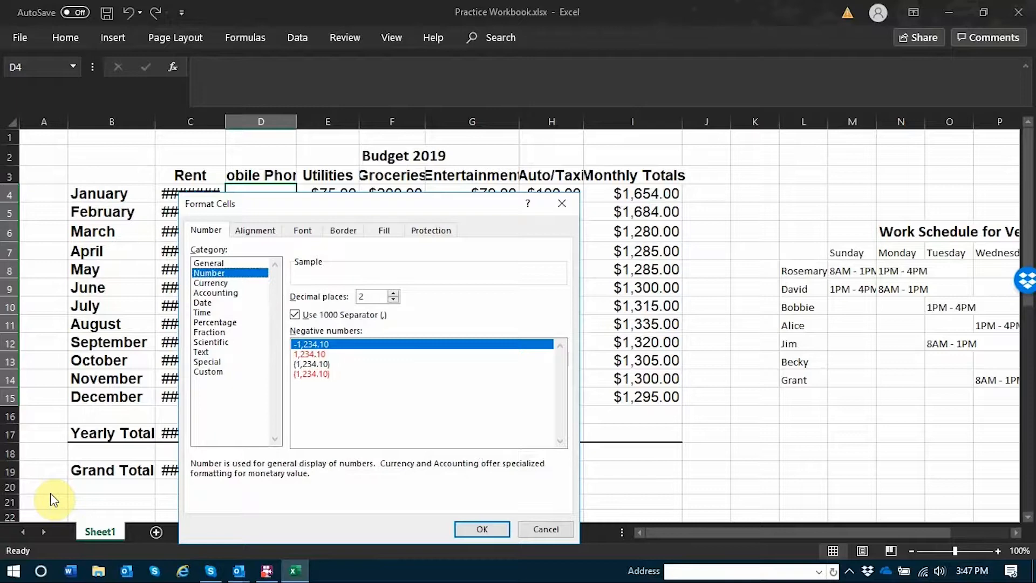
click(208, 263)
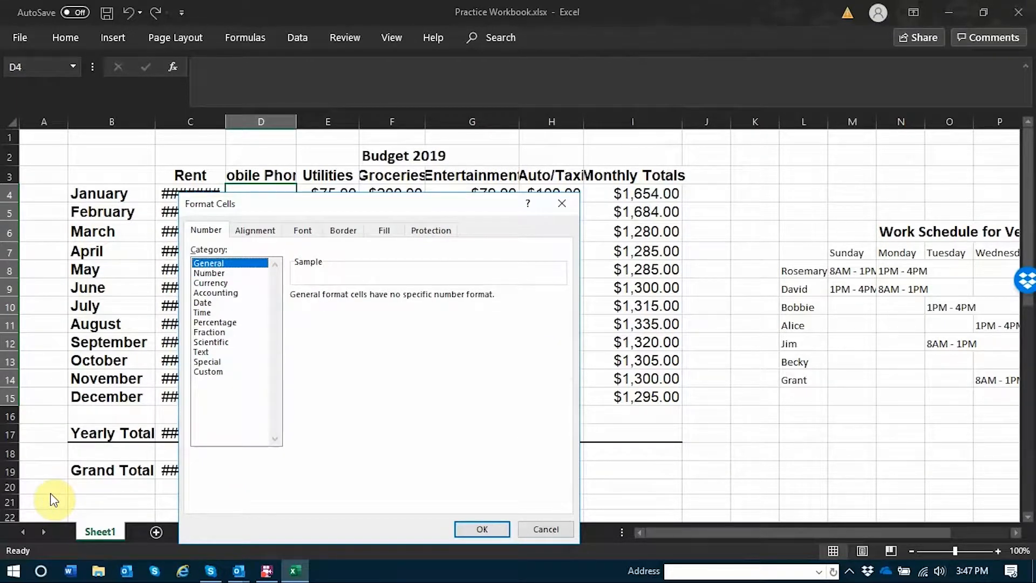
click(216, 293)
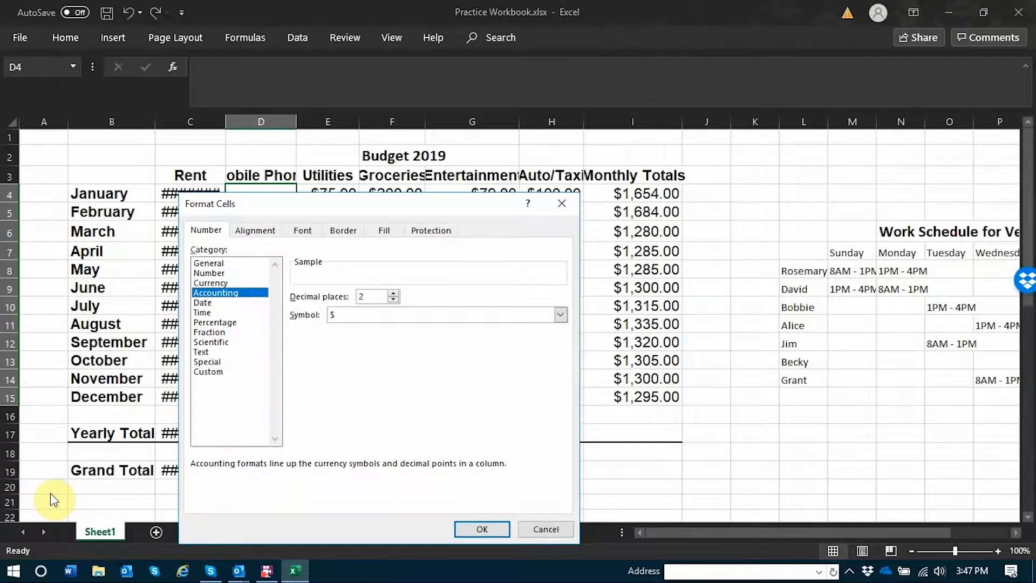
click(203, 303)
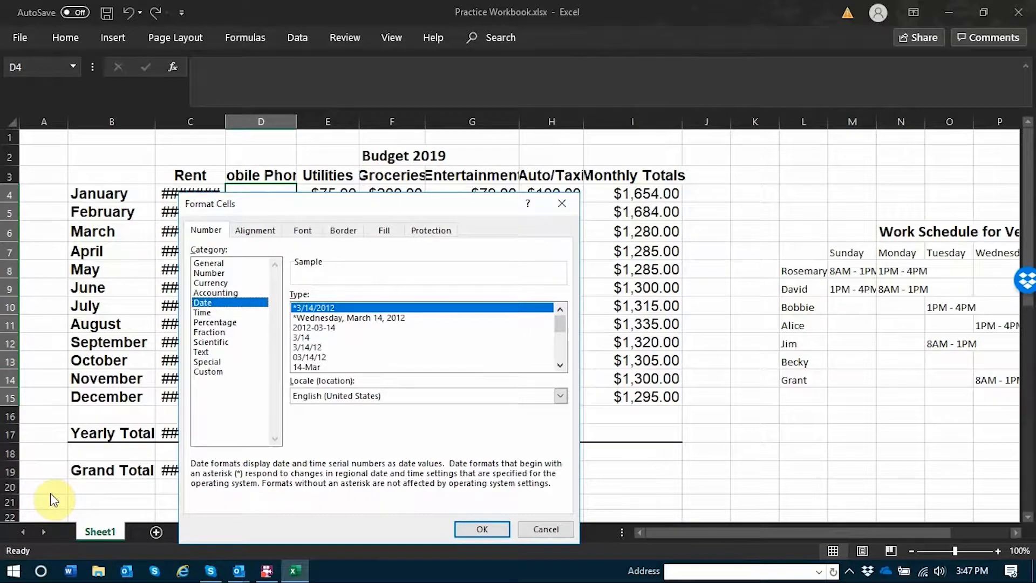
click(203, 311)
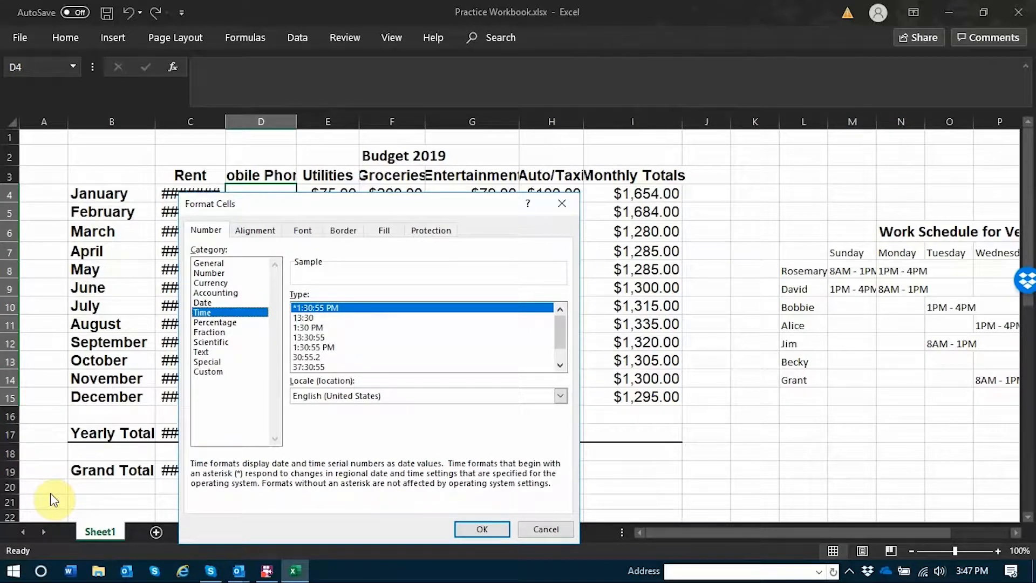
click(211, 283)
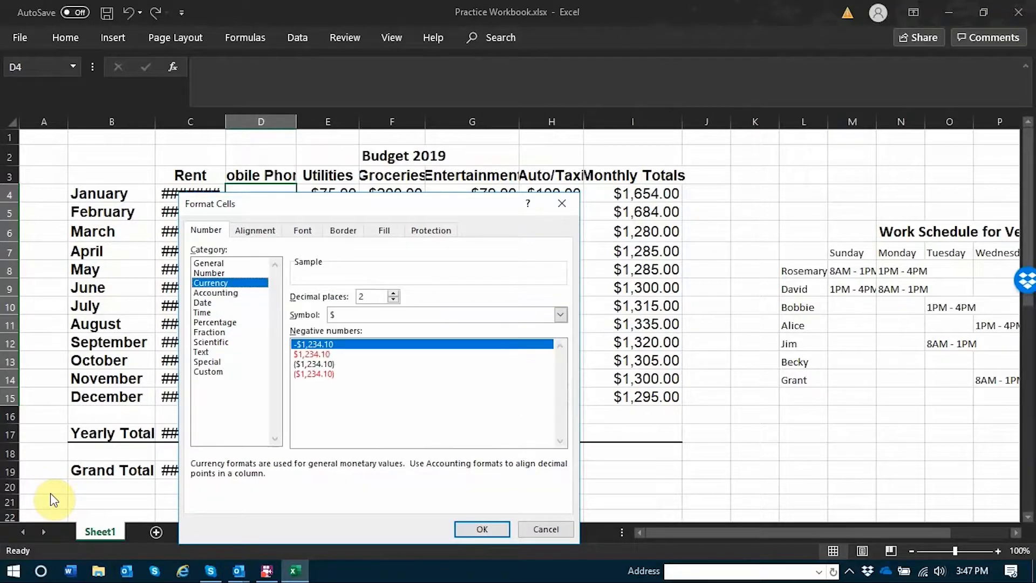